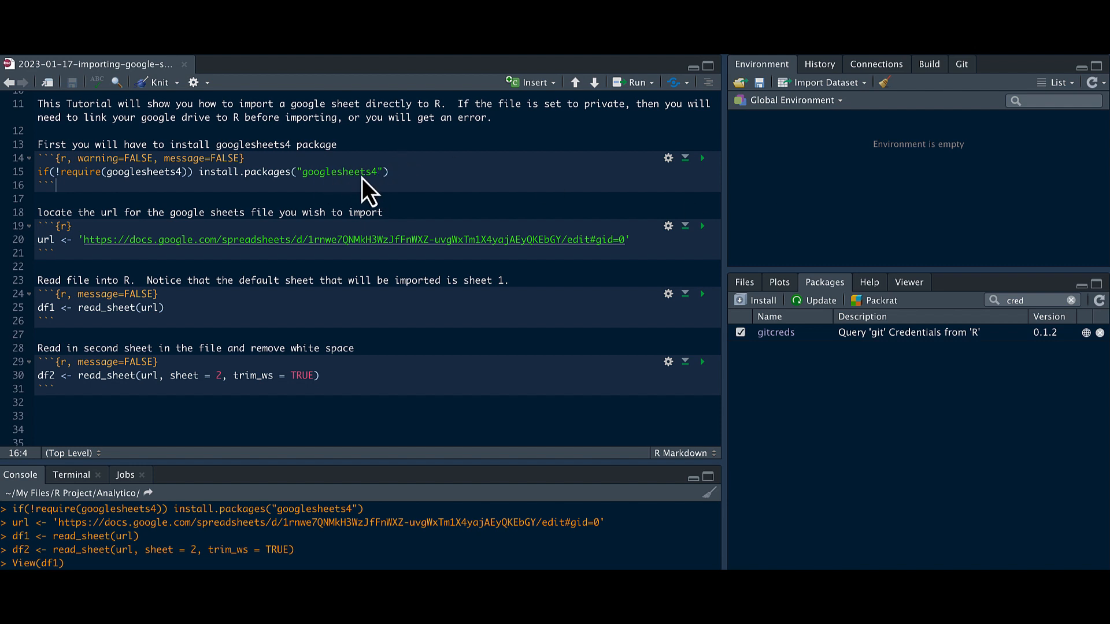
mouse_move(322, 191)
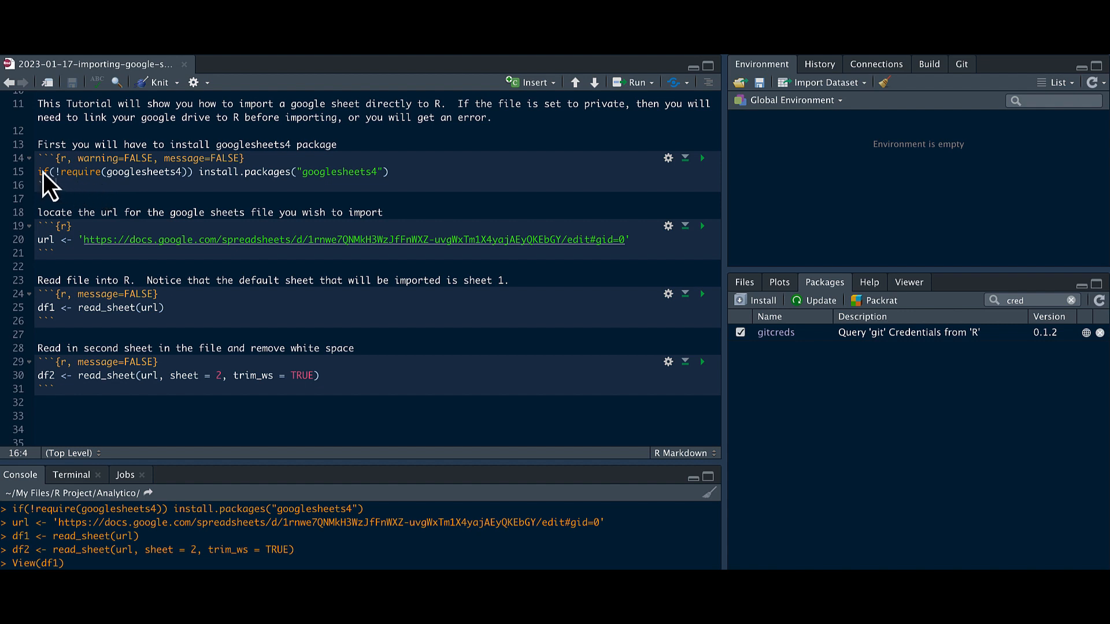
mouse_move(400, 191)
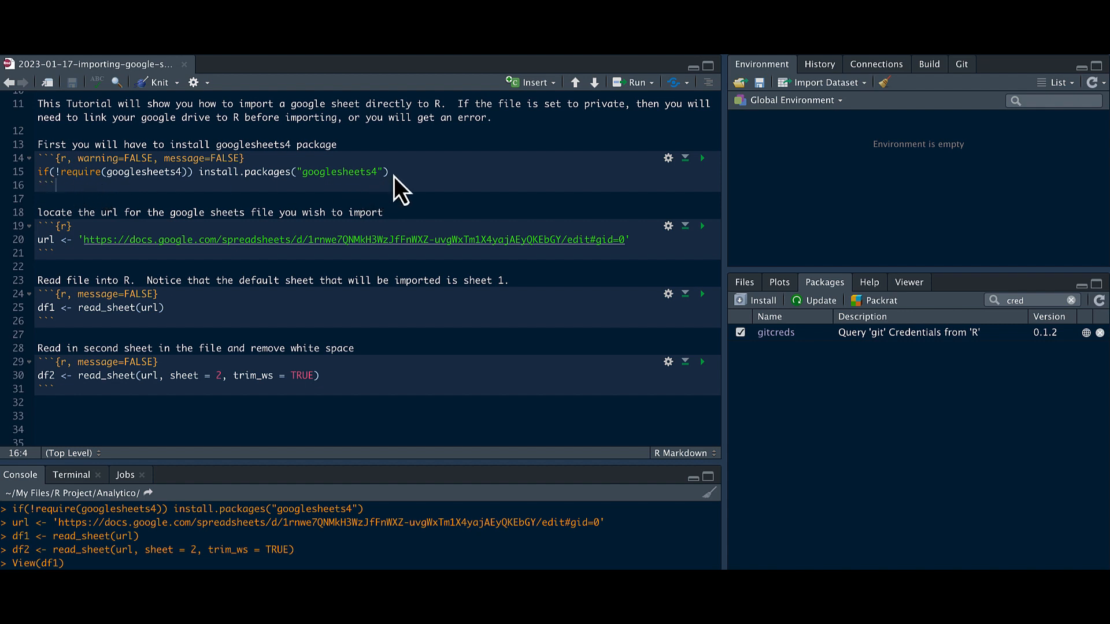
mouse_move(152, 191)
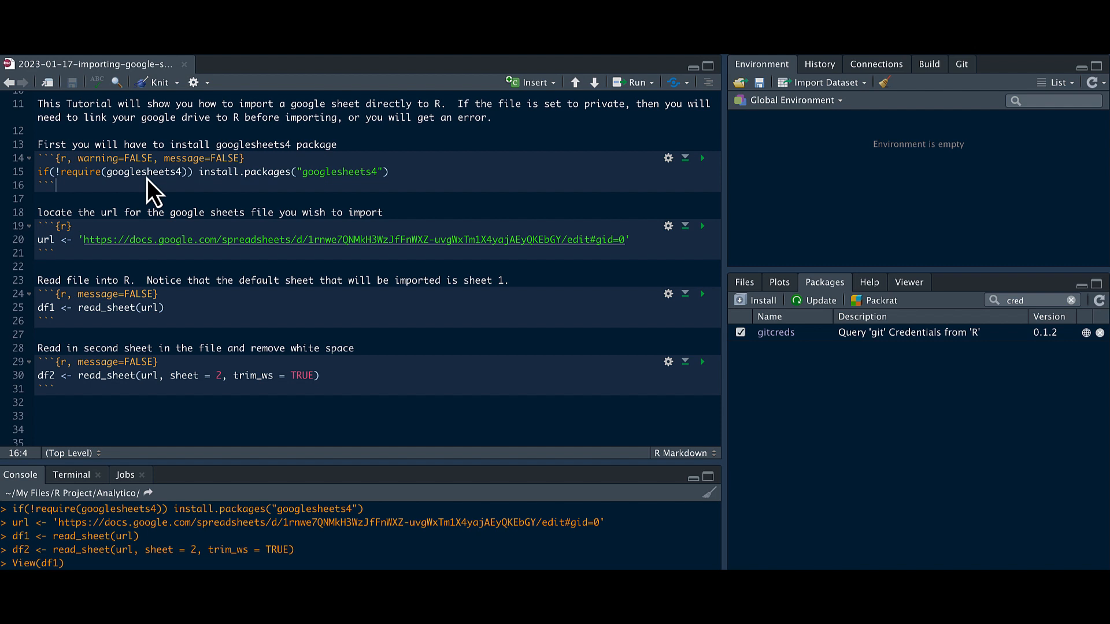
mouse_move(154, 195)
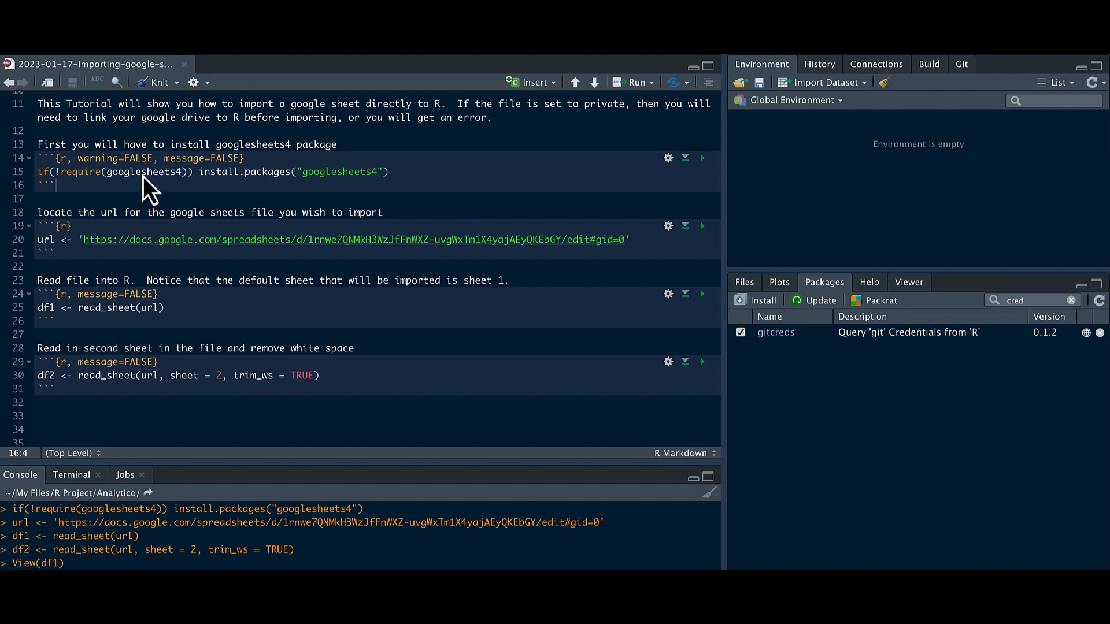
mouse_move(368, 198)
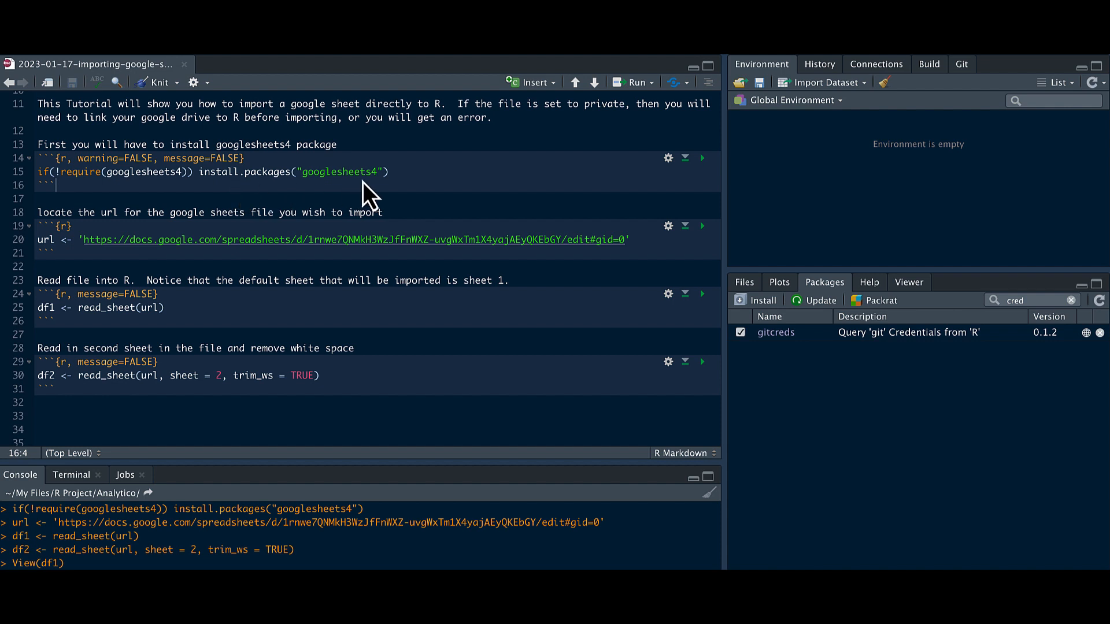
mouse_move(717, 174)
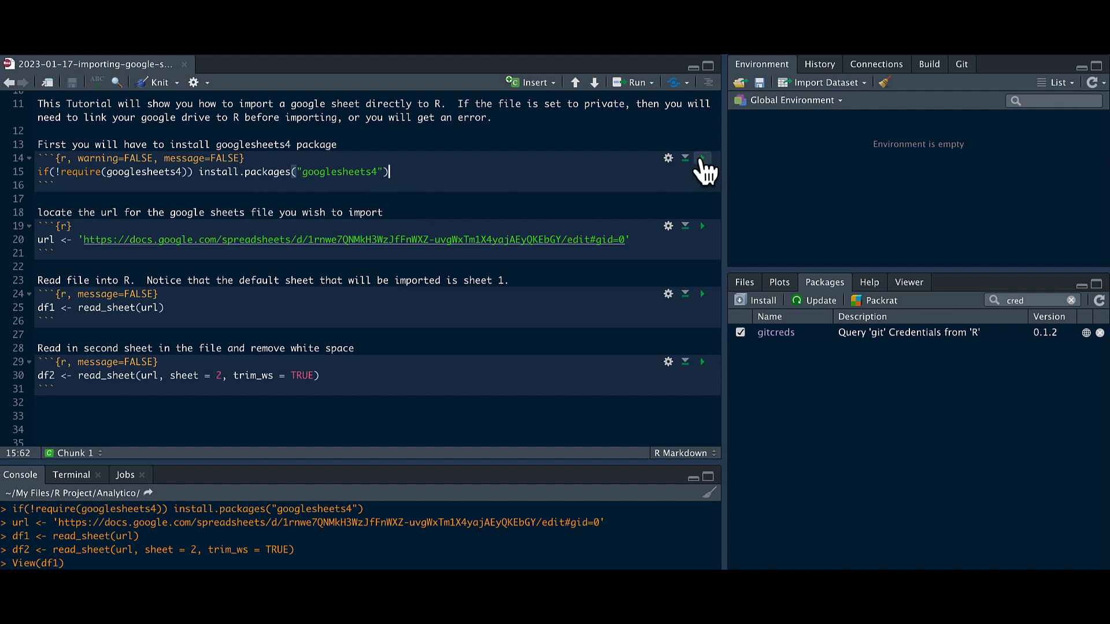
mouse_move(702, 158)
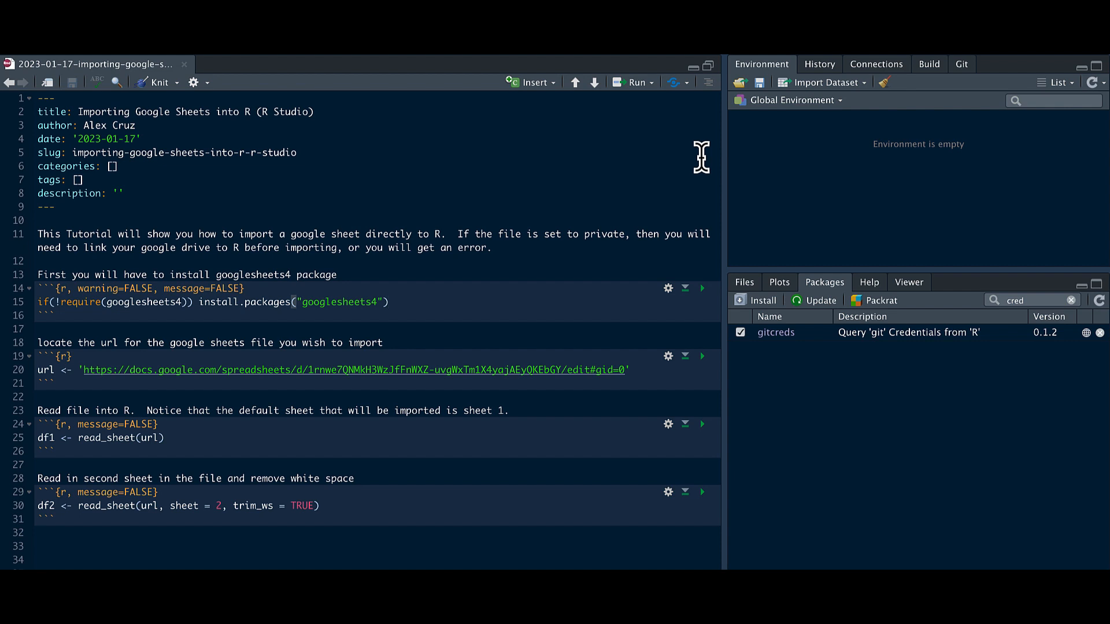
mouse_move(632, 395)
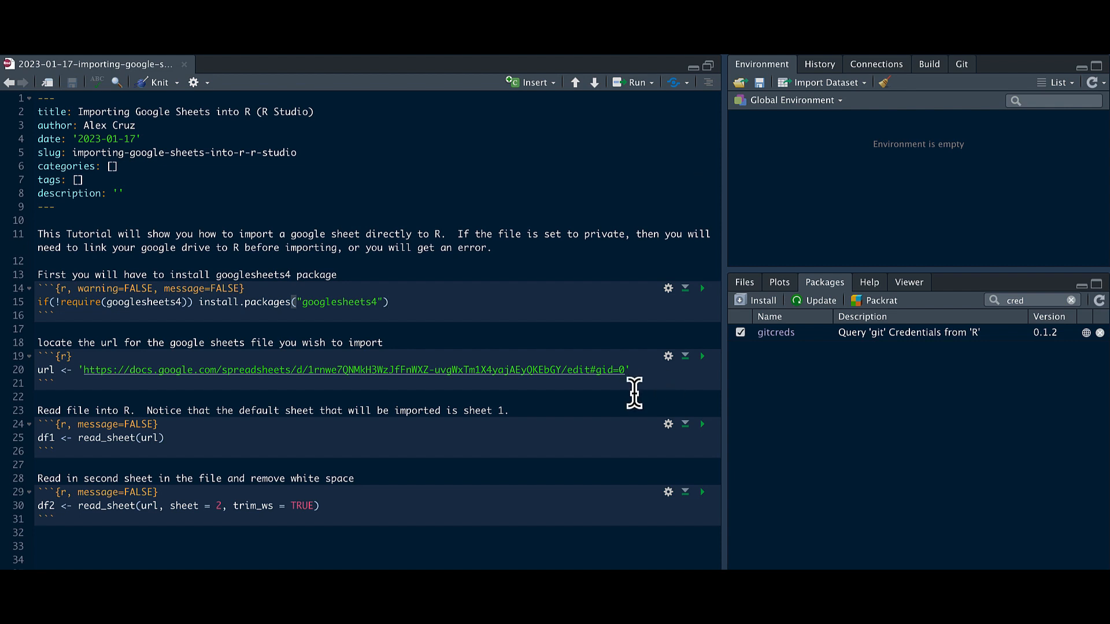
mouse_move(451, 416)
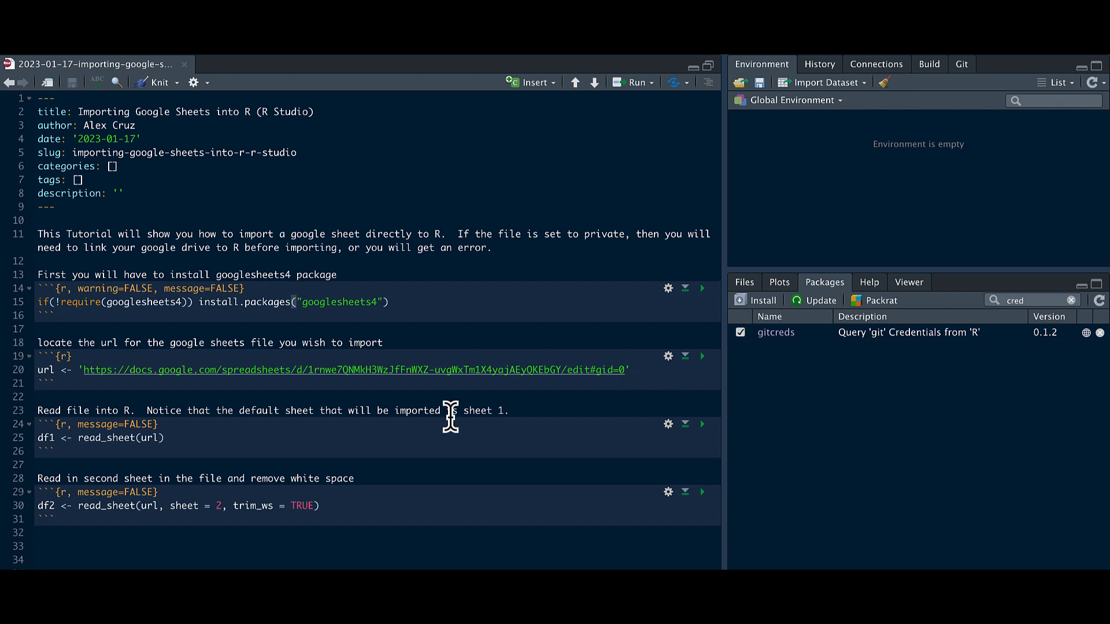
mouse_move(105, 338)
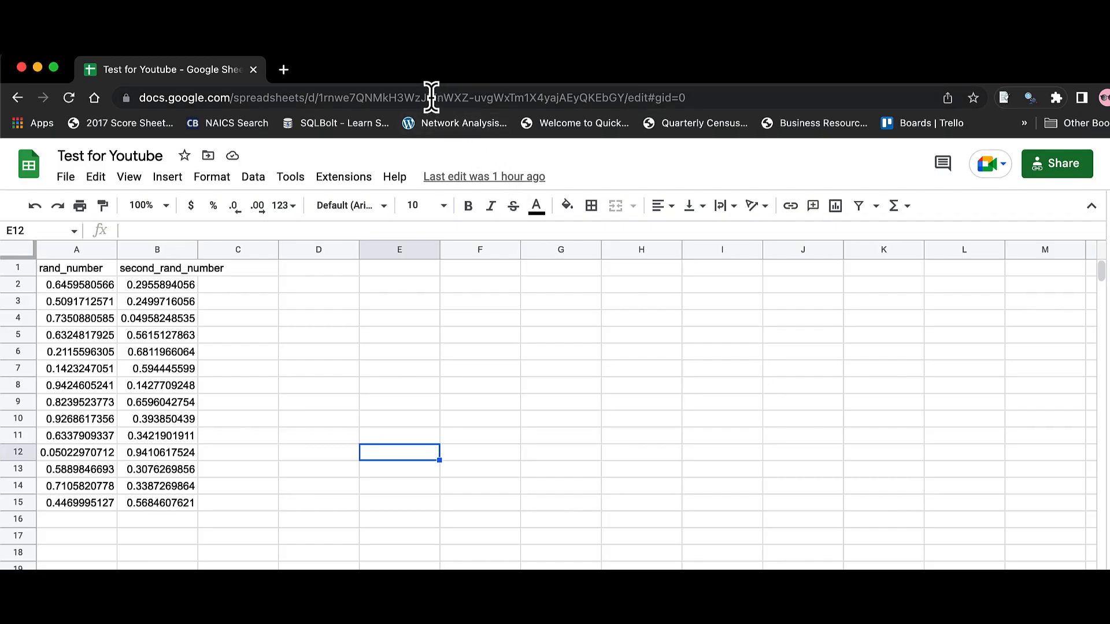
- Select the Test for Youtube spreadsheet's web address in the Chrome address bar
left_click(410, 98)
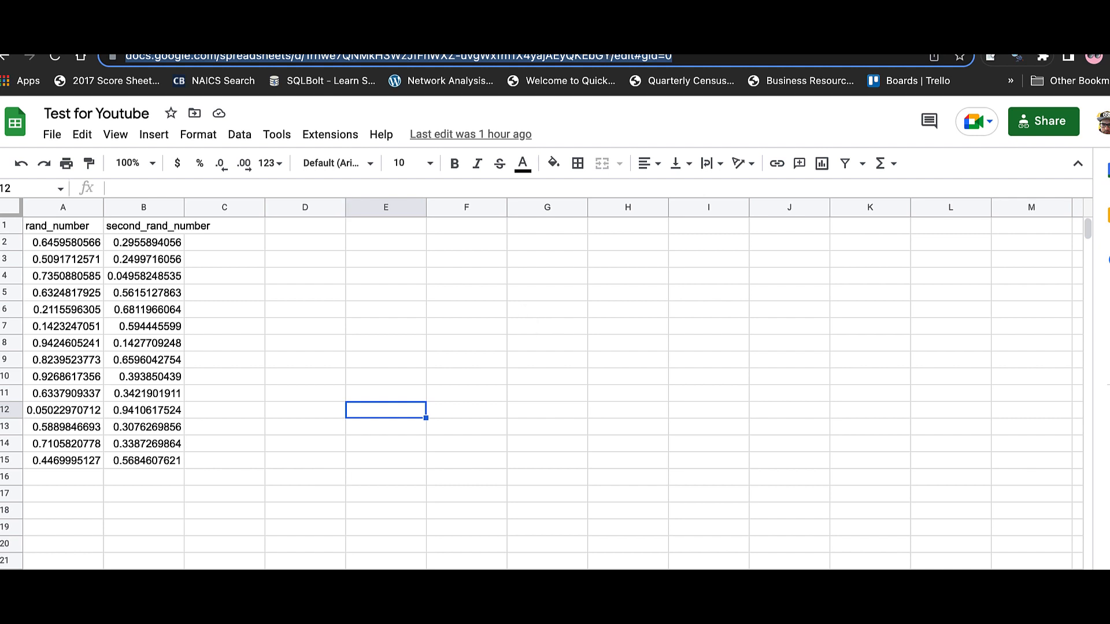
mouse_move(76, 467)
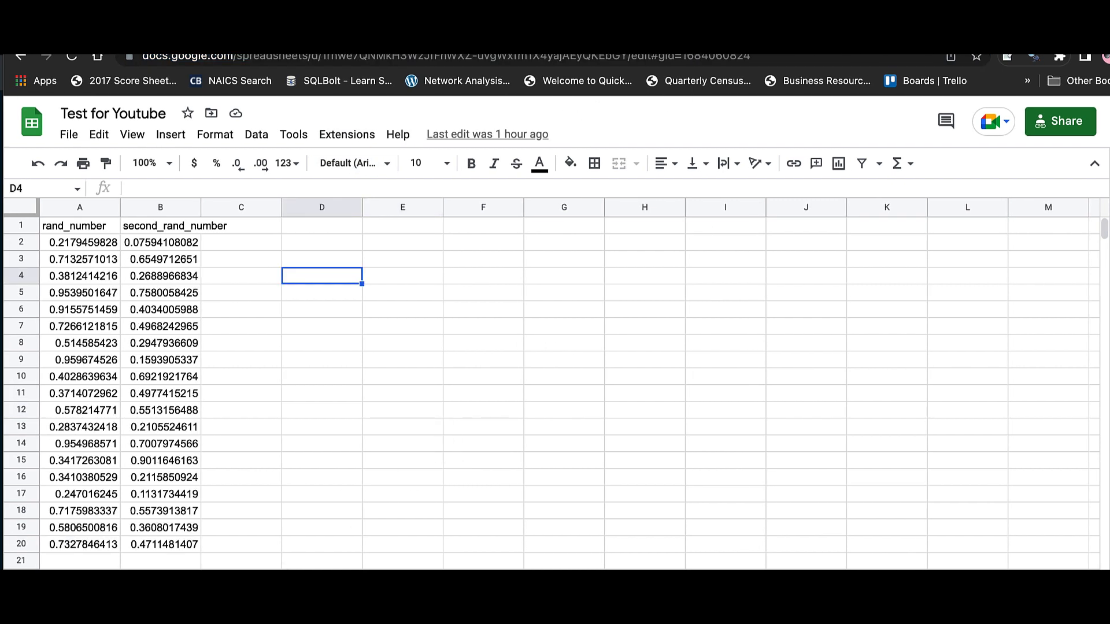
mouse_move(138, 533)
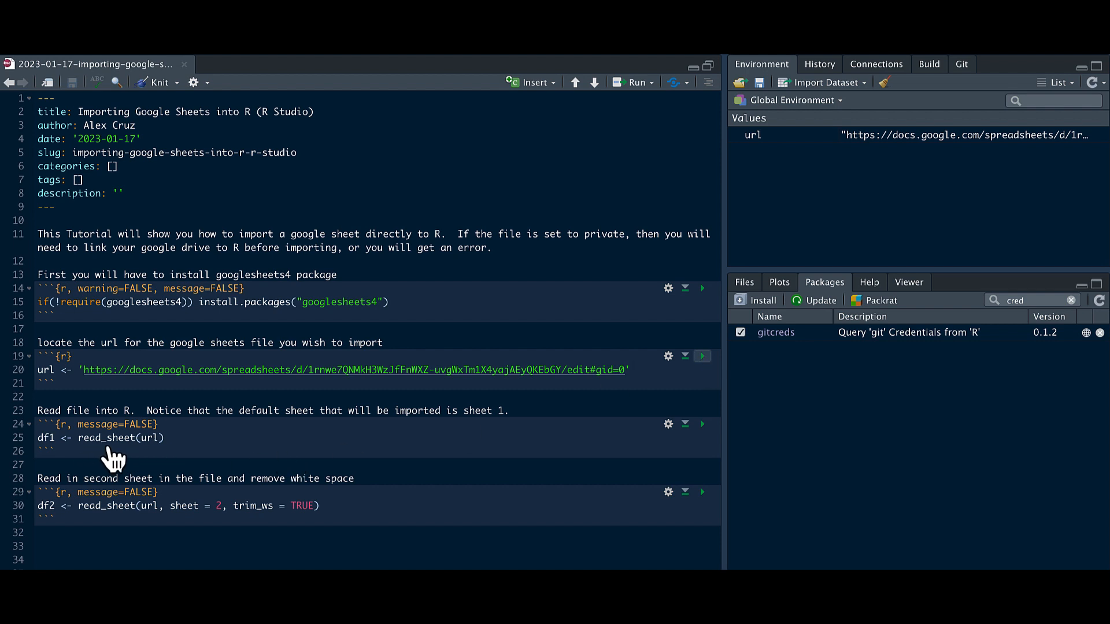
mouse_move(151, 453)
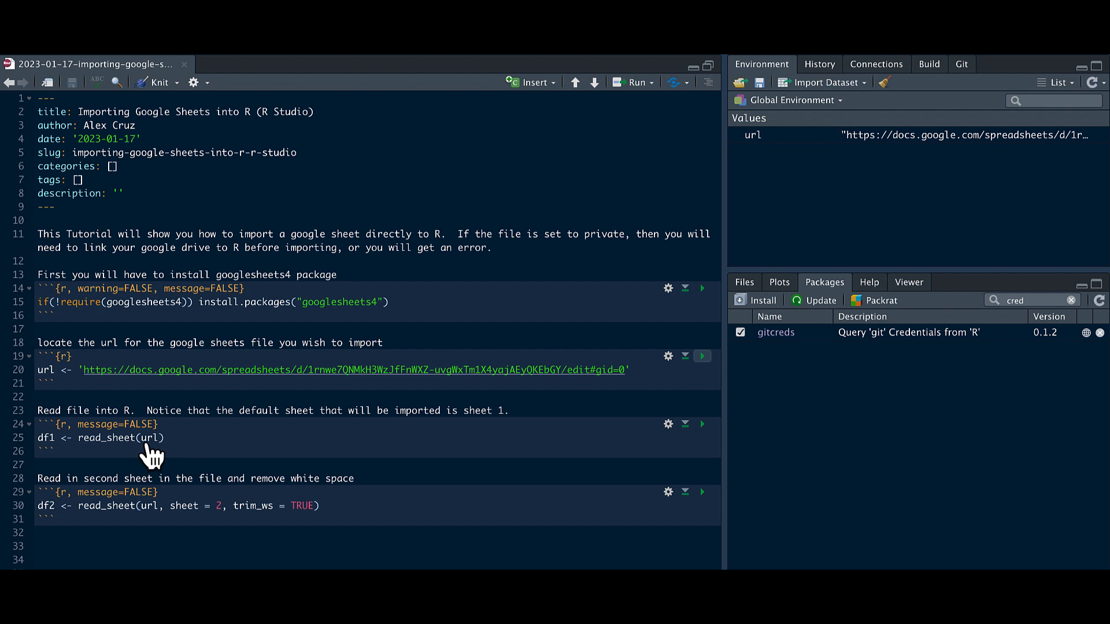
mouse_move(151, 453)
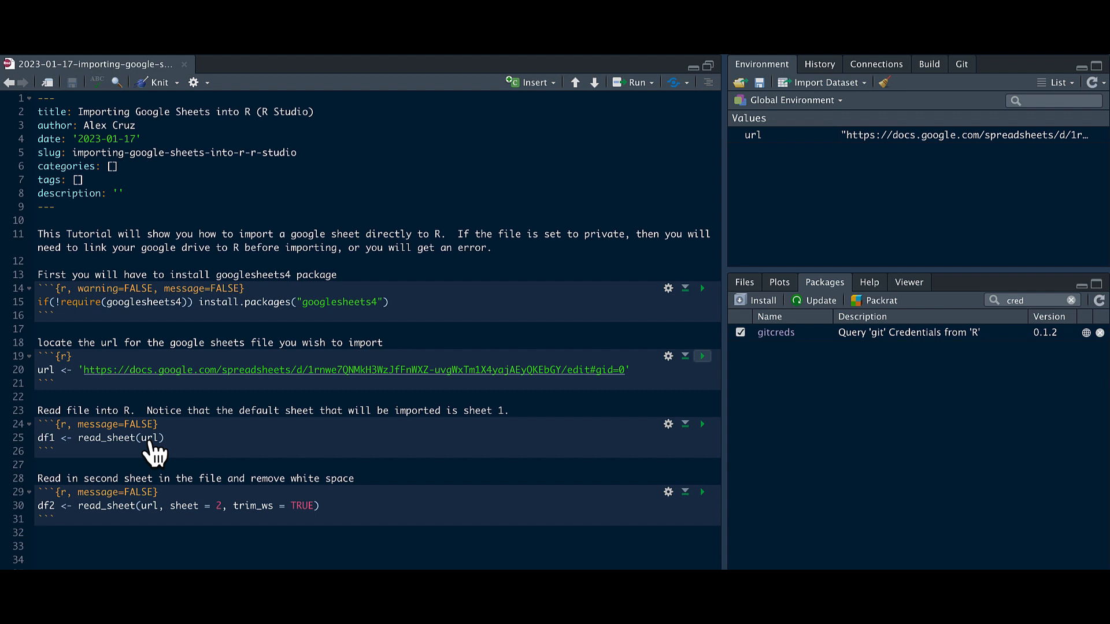
mouse_move(247, 458)
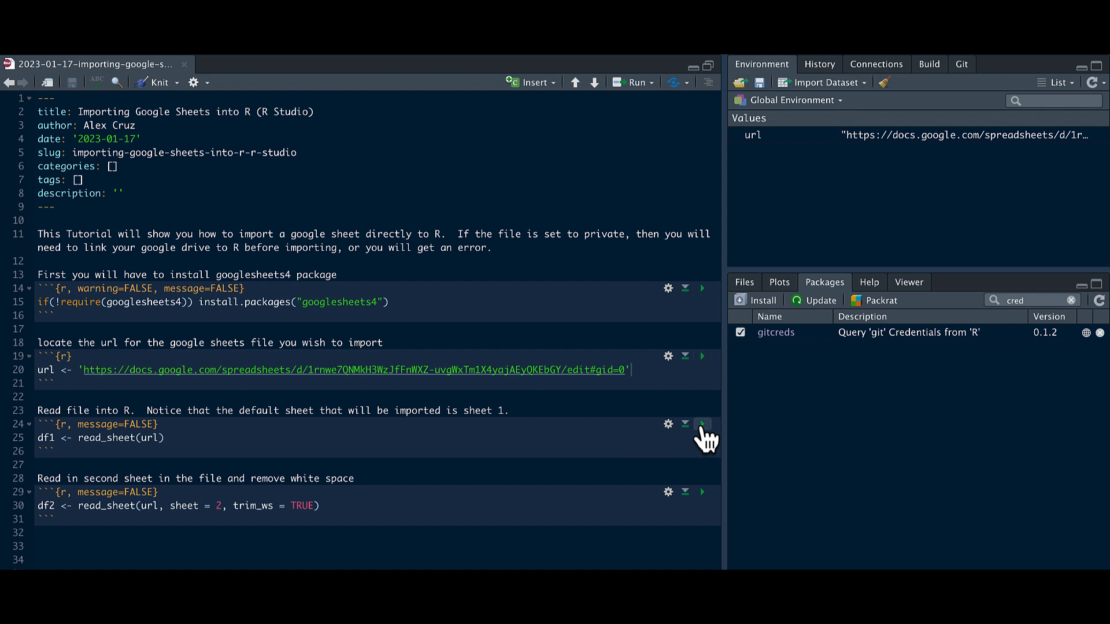
- Run the read_sheet(url) chunk to import df1 (14 obs), then return to the notebook
left_click(701, 424)
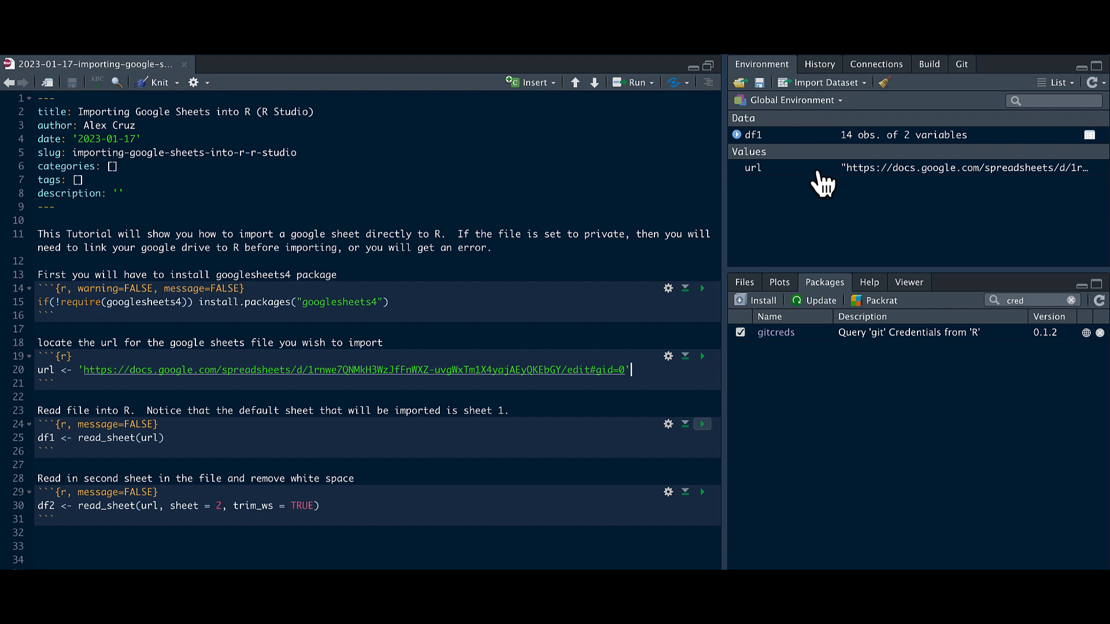
mouse_move(828, 150)
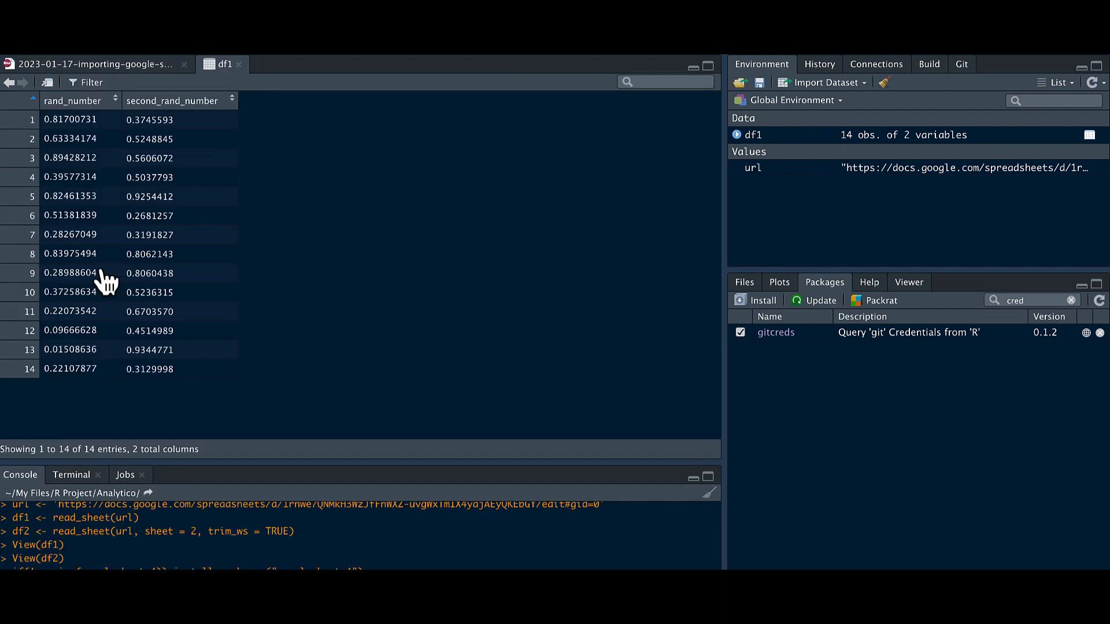
left_click(98, 64)
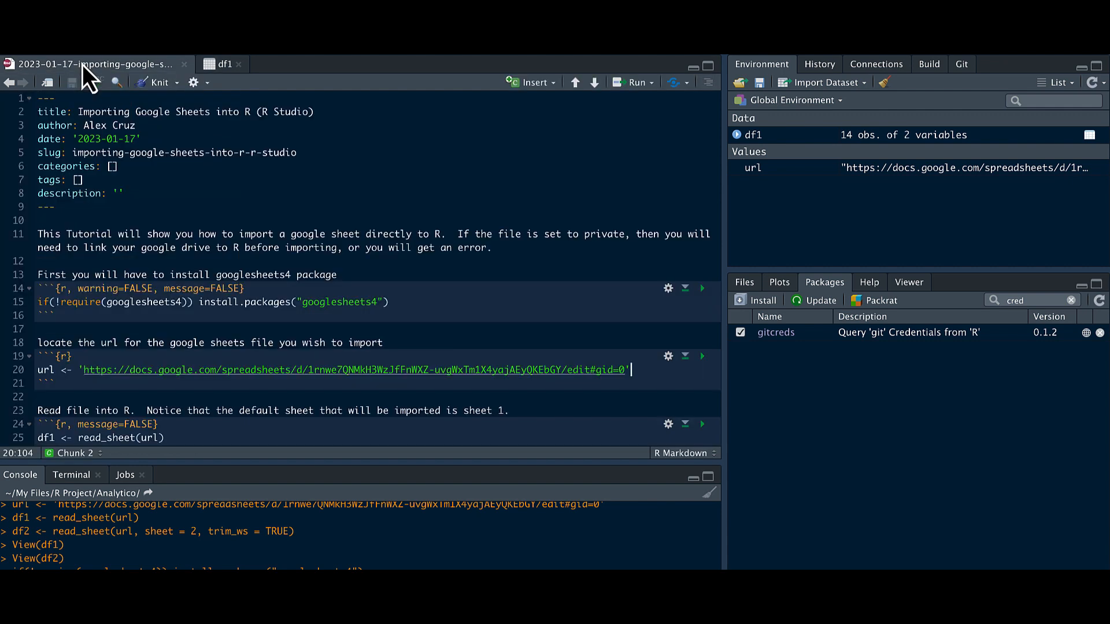
- Scroll through the notebook around the df2 <- read_sheet(url, sheet = 2) chunk
scroll("down", 3)
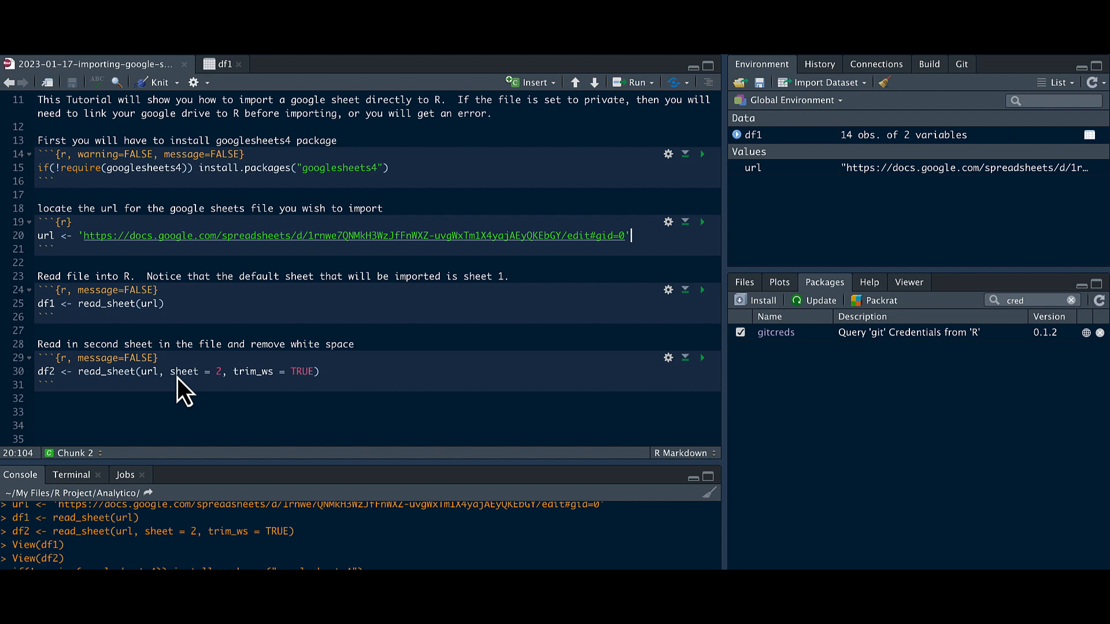
mouse_move(244, 396)
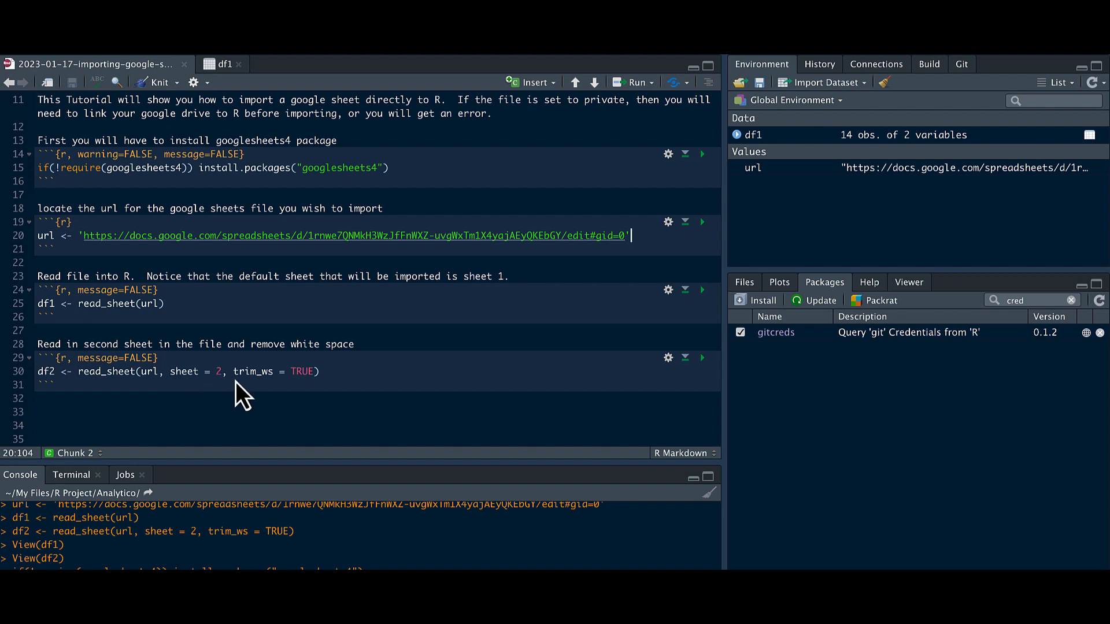
mouse_move(244, 395)
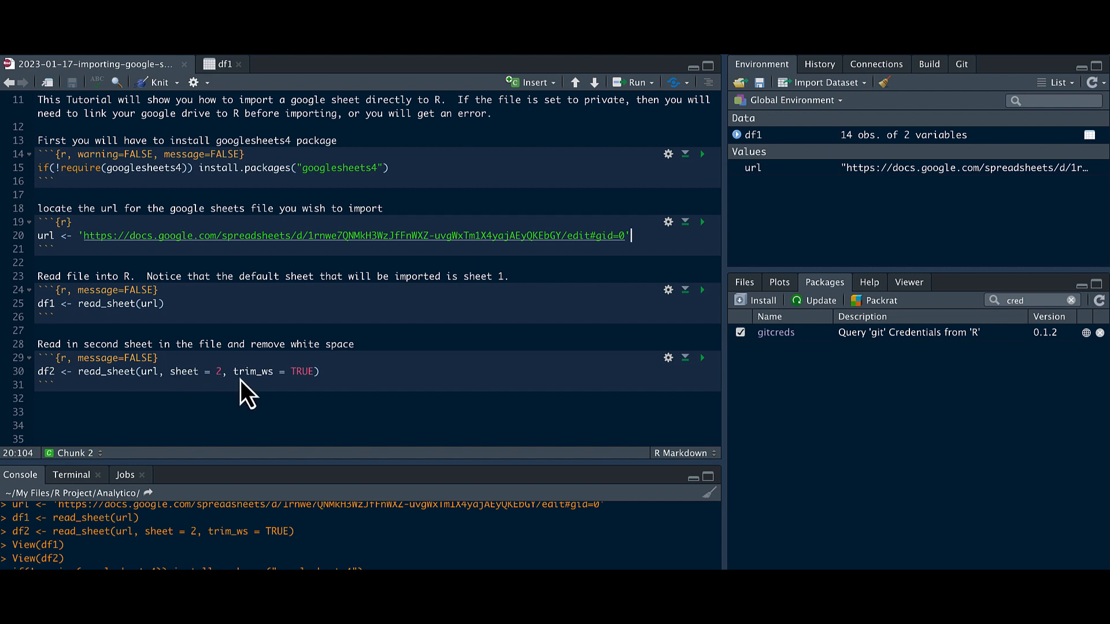
mouse_move(315, 393)
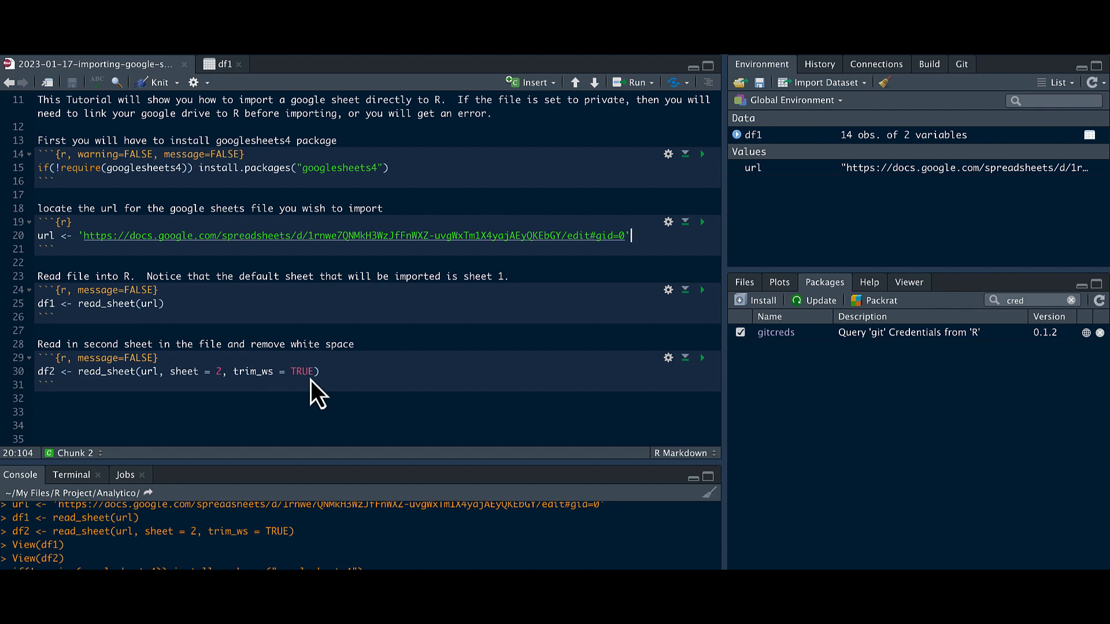
mouse_move(697, 386)
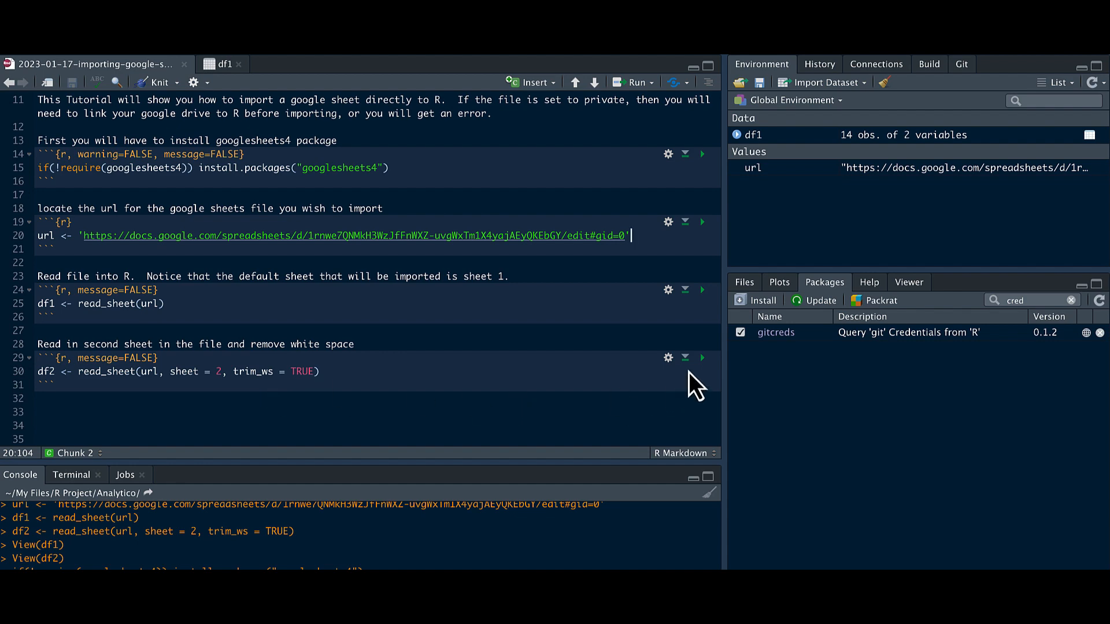
scroll("up", 3)
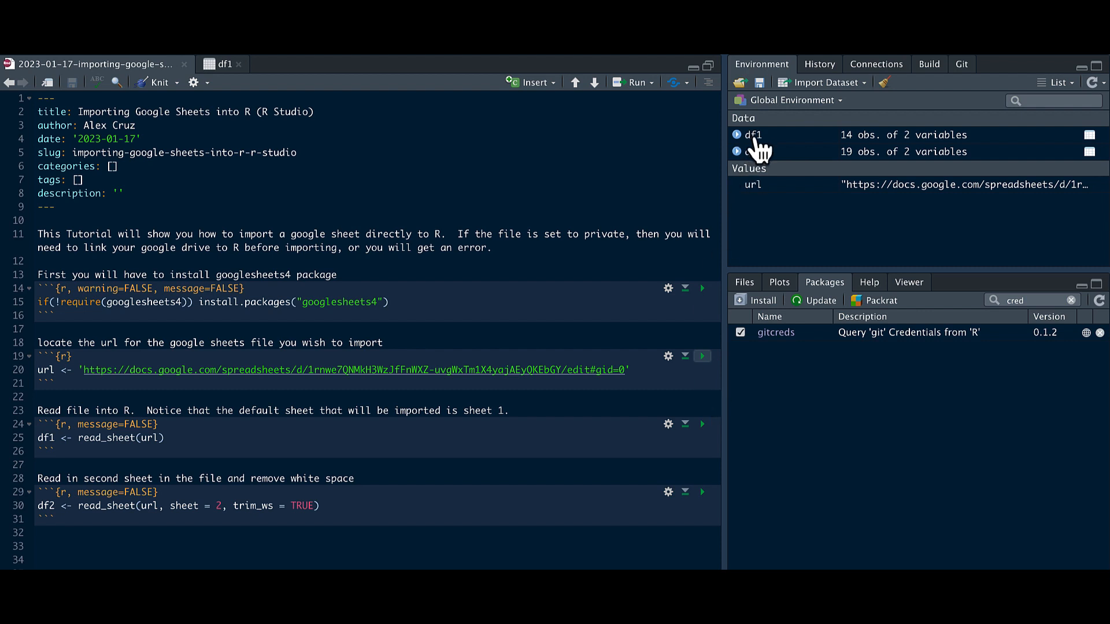
mouse_move(765, 152)
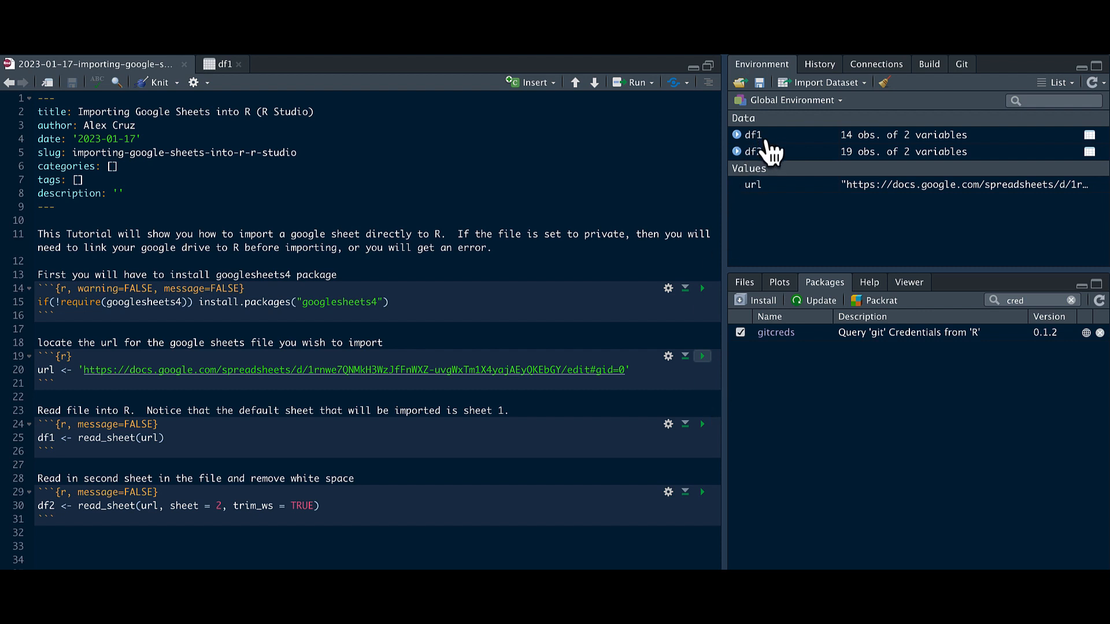